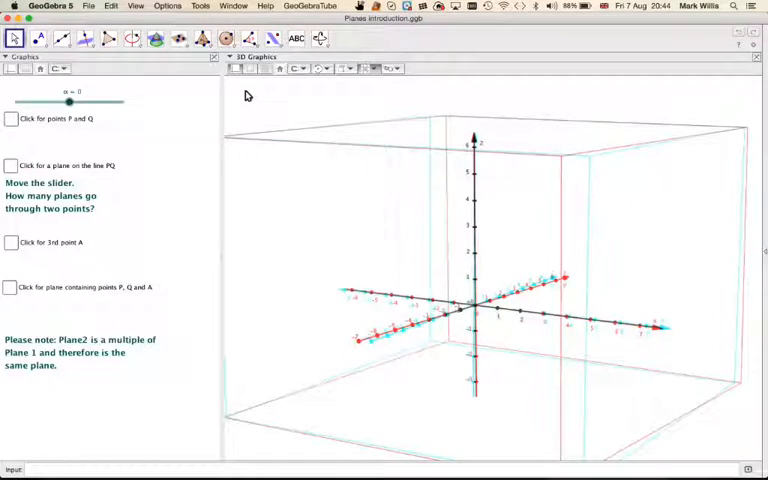
{"action": "mouse_move", "coordinate": [688, 343]}
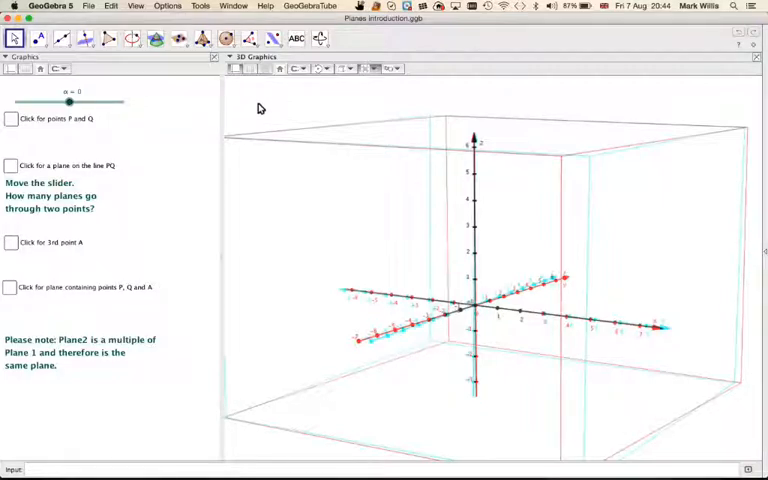
{"action": "mouse_move", "coordinate": [262, 110]}
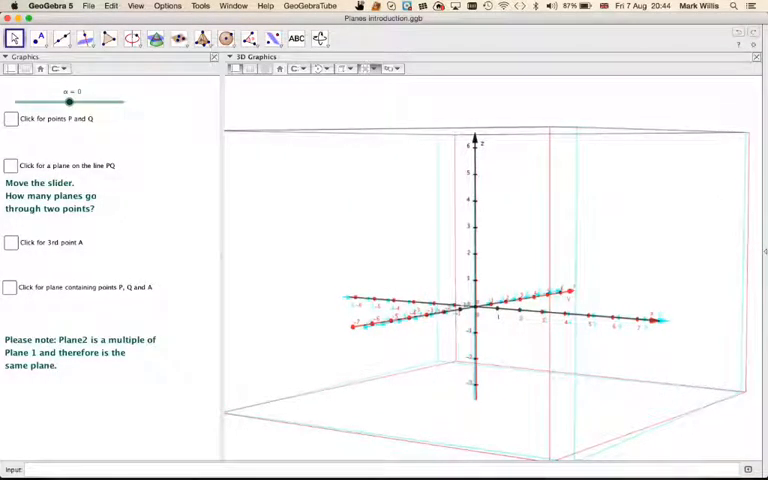
Tick the checkbox to plot P (-5, -4, 1) and Q (5, -2, 5) in 3D
{"action": "left_click", "coordinate": [11, 118]}
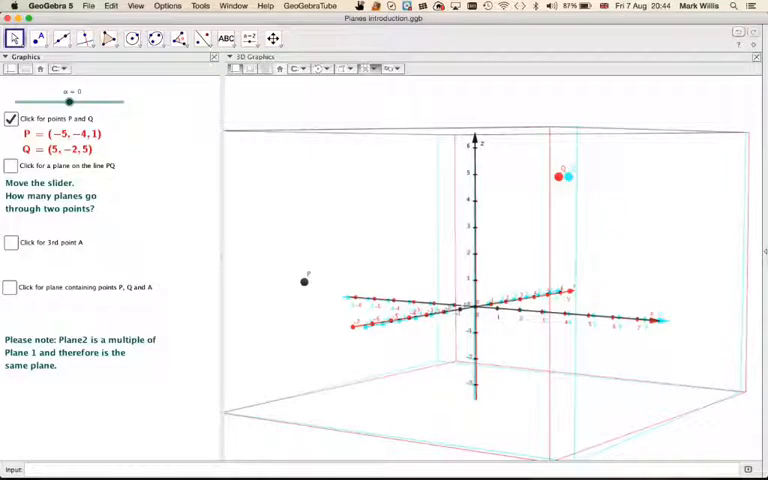
{"action": "mouse_move", "coordinate": [310, 290]}
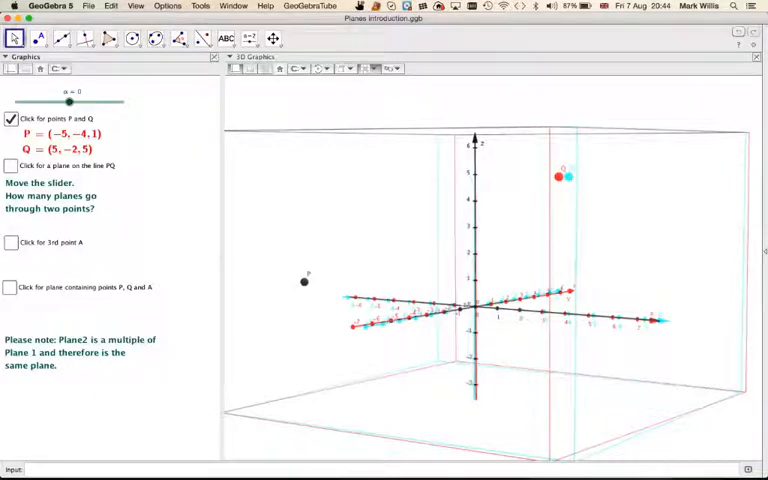
{"action": "mouse_move", "coordinate": [251, 143]}
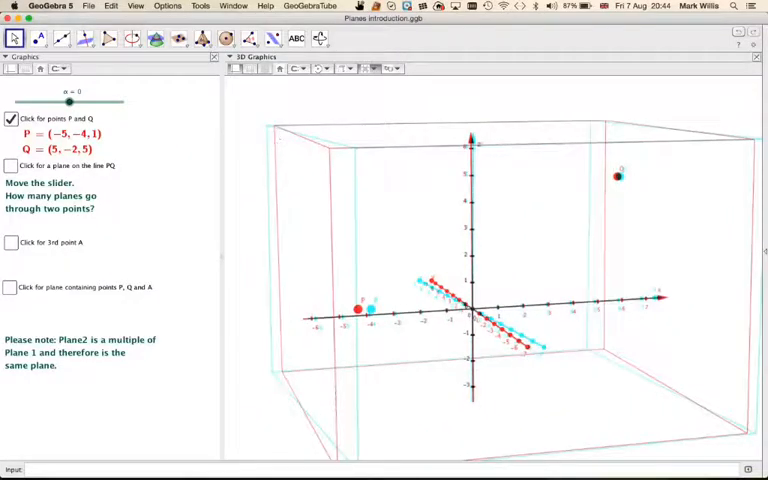
Tick the checkbox showing Plane1 through line PQ: -3.29x + 0.37y + 8.03z = 23
{"action": "left_click", "coordinate": [11, 165]}
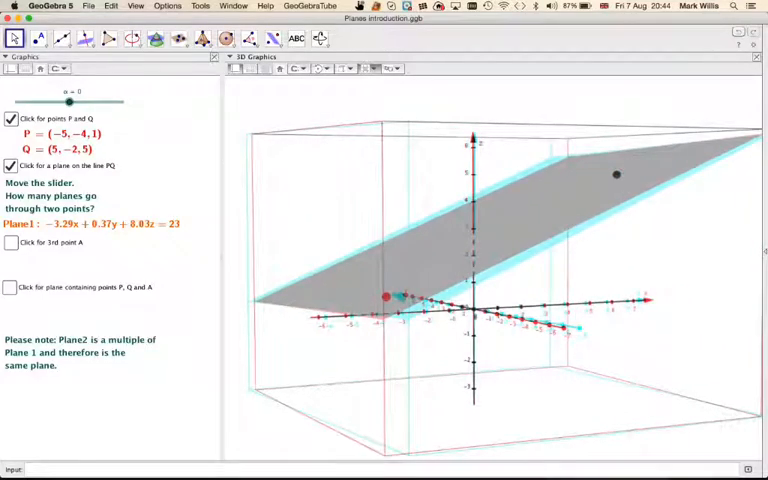
Sweep the α slider between -180° and 180°, ending near 47°, rotating Plane1 about PQ
{"action": "left_click_drag", "start_coordinate": [70, 101], "coordinate": [74, 101]}
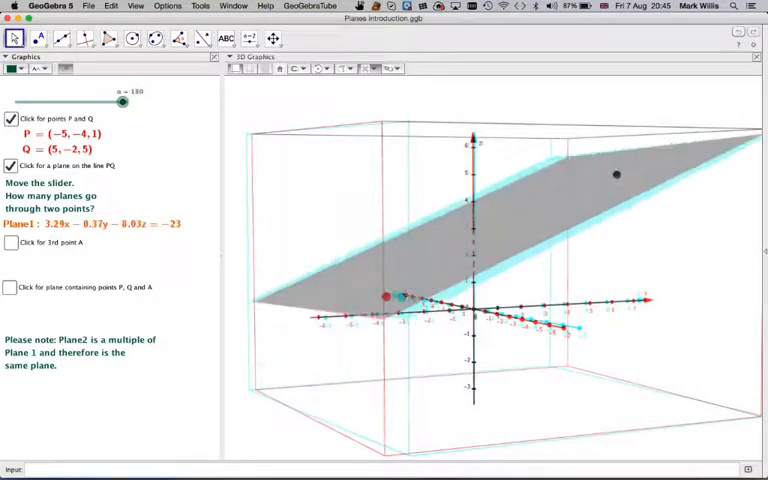
{"action": "left_click_drag", "start_coordinate": [122, 103], "coordinate": [117, 103]}
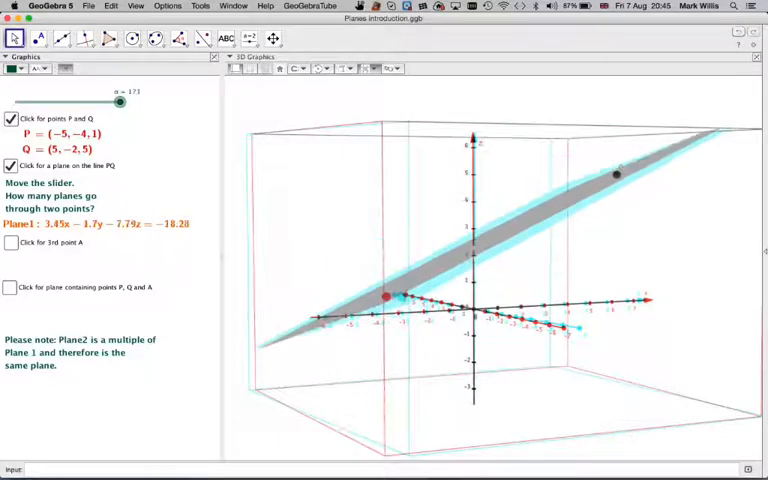
{"action": "left_click_drag", "start_coordinate": [118, 102], "coordinate": [80, 102]}
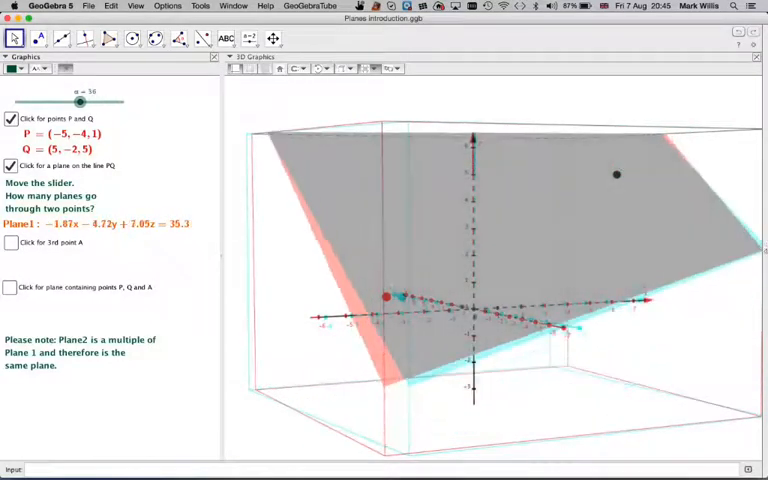
{"action": "left_click_drag", "start_coordinate": [80, 102], "coordinate": [44, 102]}
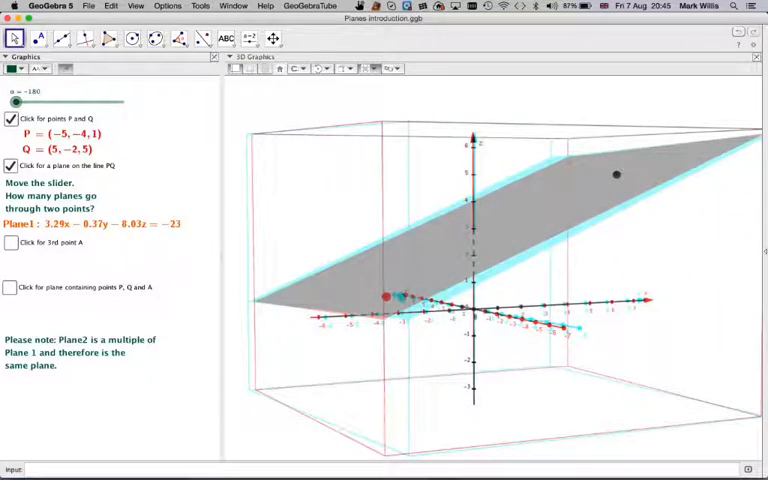
{"action": "left_click_drag", "start_coordinate": [16, 103], "coordinate": [88, 103]}
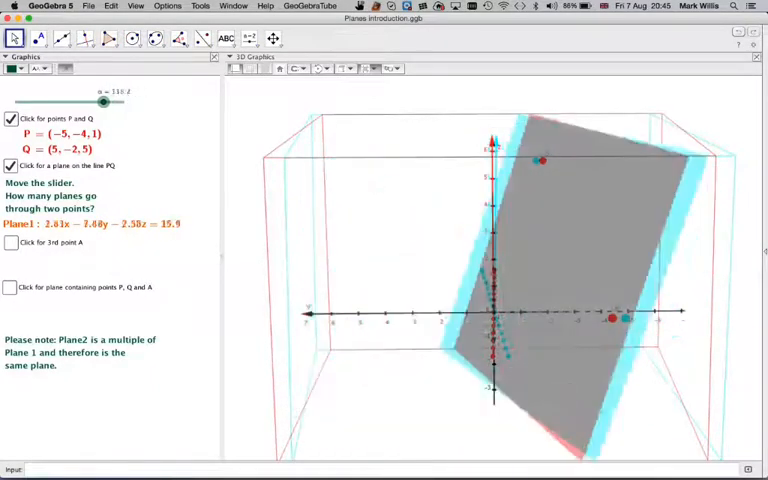
{"action": "left_click_drag", "start_coordinate": [103, 102], "coordinate": [50, 102]}
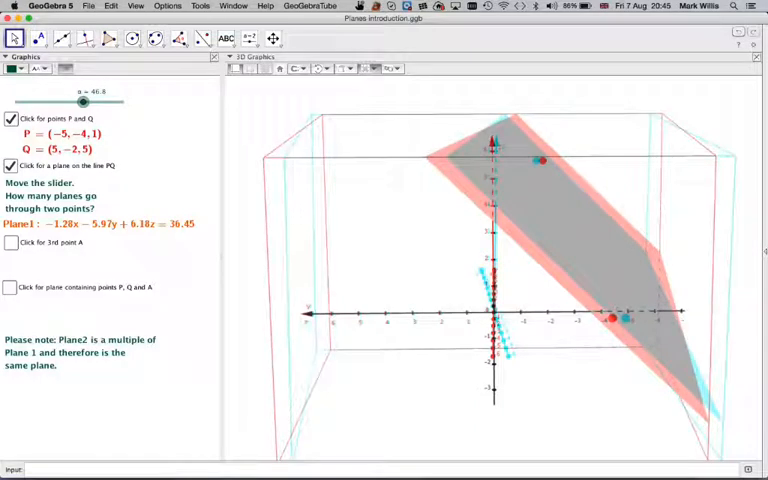
Show point A (-4, 5, 1) and return α to 0 so Plane1 passes through A
{"action": "left_click", "coordinate": [11, 243]}
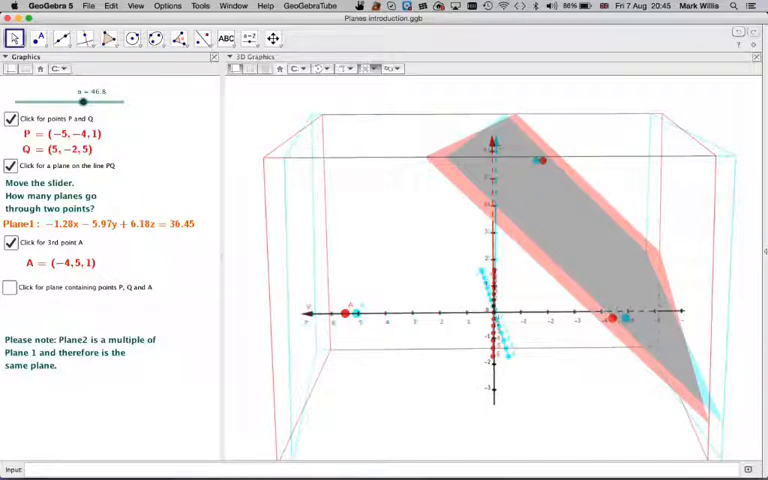
{"action": "left_click_drag", "start_coordinate": [83, 103], "coordinate": [72, 103]}
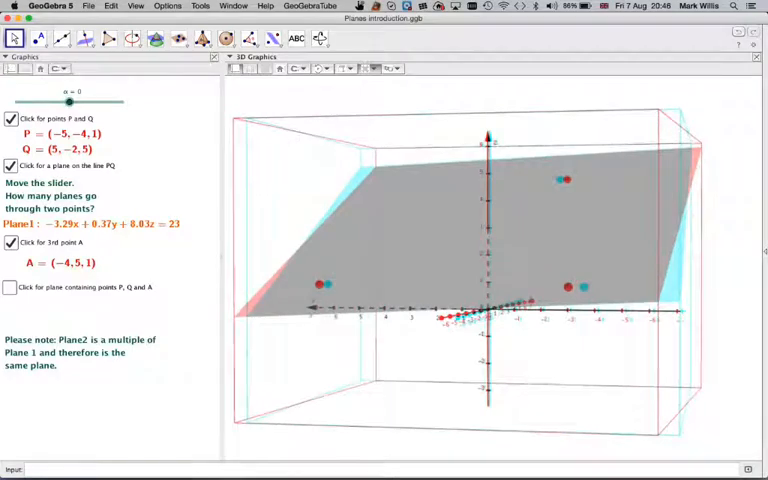
Tick the checkbox showing Plane2 through P, Q and A: -9x + y + 22z = 63
{"action": "left_click", "coordinate": [13, 287]}
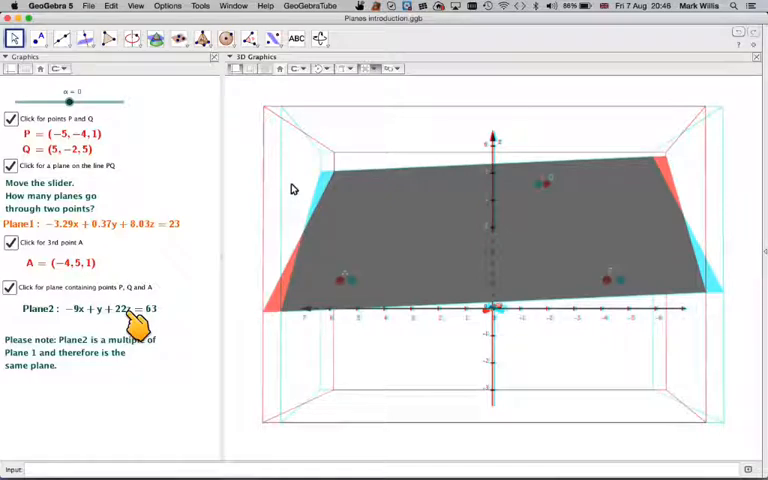
{"action": "mouse_move", "coordinate": [135, 320]}
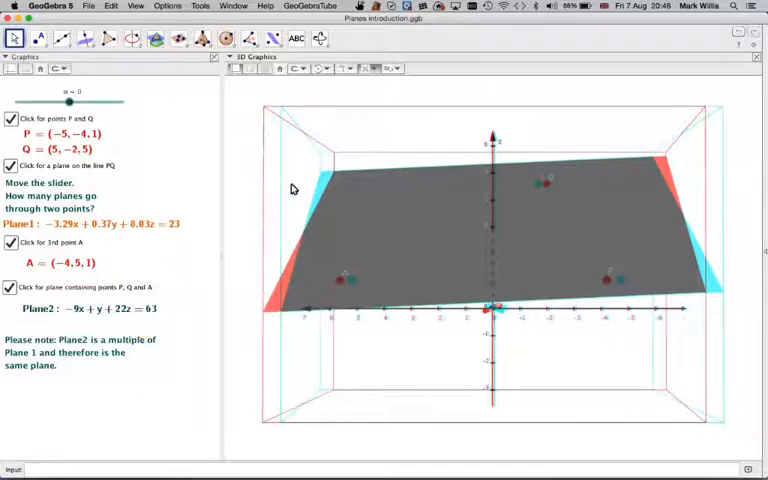